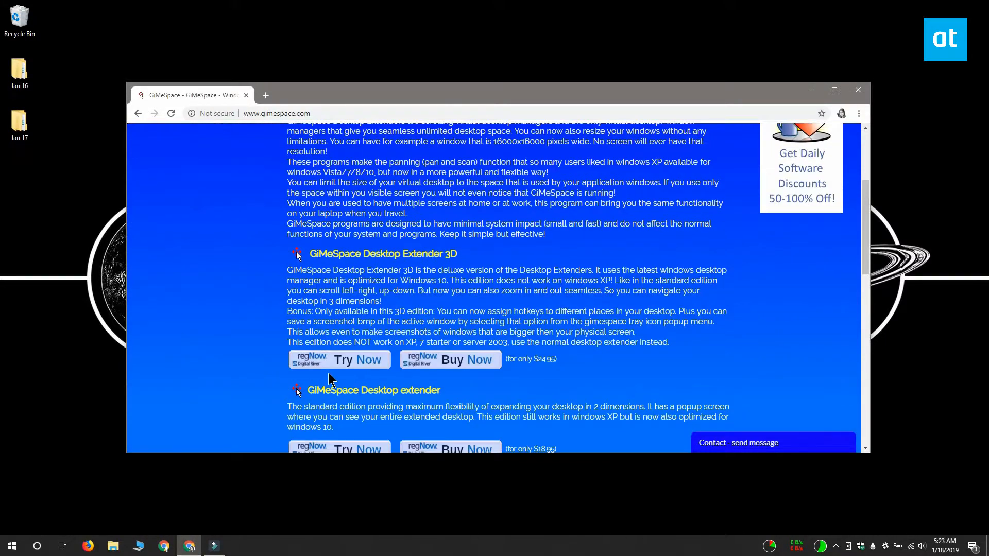
- Scroll the gimespace.com page and go to the GiMeSpace Power Control page
{"action": "scroll", "scroll_direction": "down", "scroll_amount": 3}
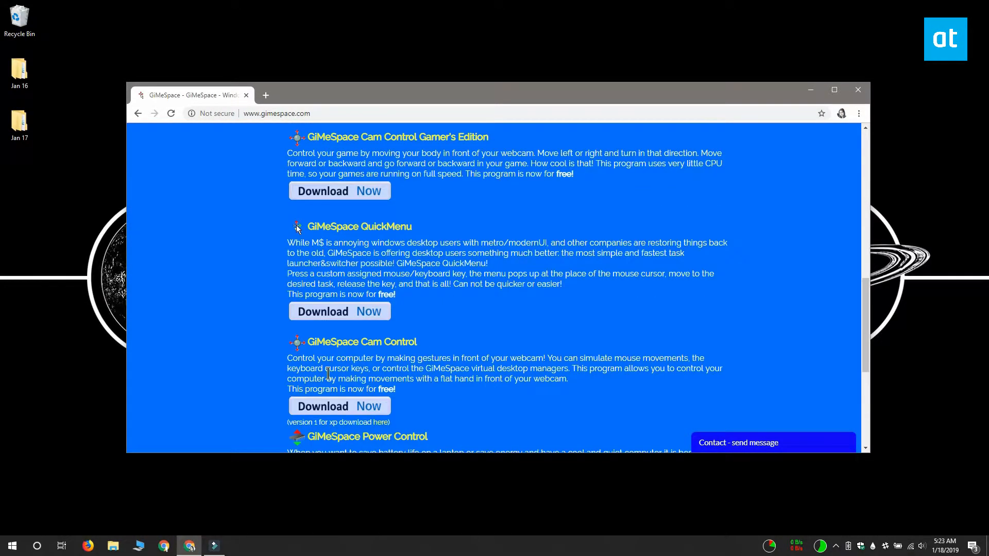
{"action": "scroll", "scroll_direction": "down", "scroll_amount": 3}
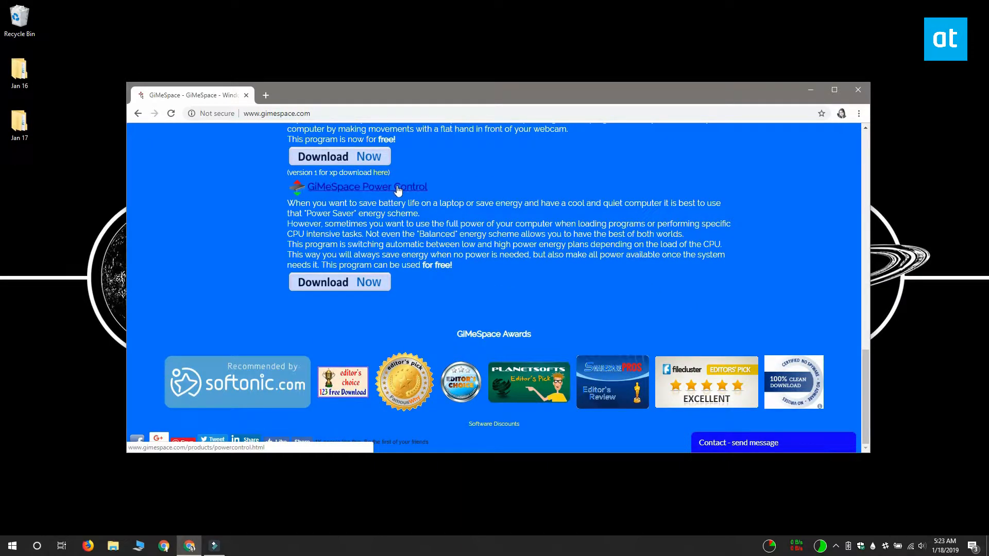
{"action": "left_click", "coordinate": [368, 186]}
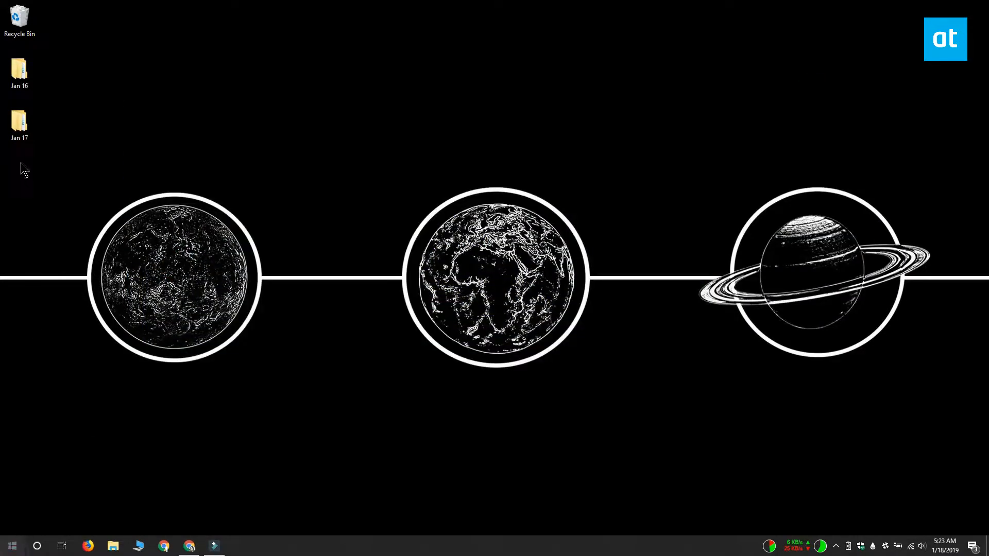
- Launch GiMeSpace Power Control from the Start menu's All apps list
{"action": "left_click", "coordinate": [11, 546]}
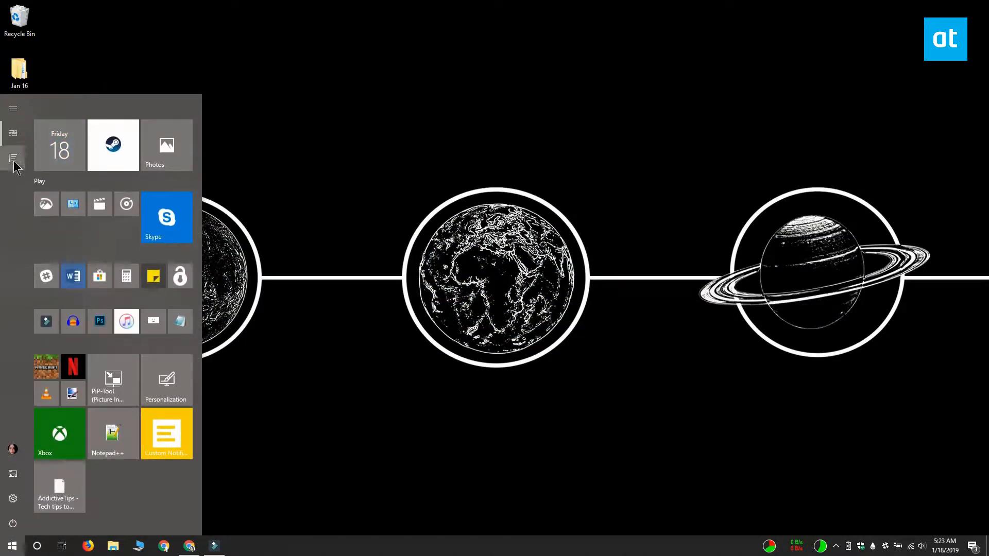
{"action": "left_click", "coordinate": [12, 159]}
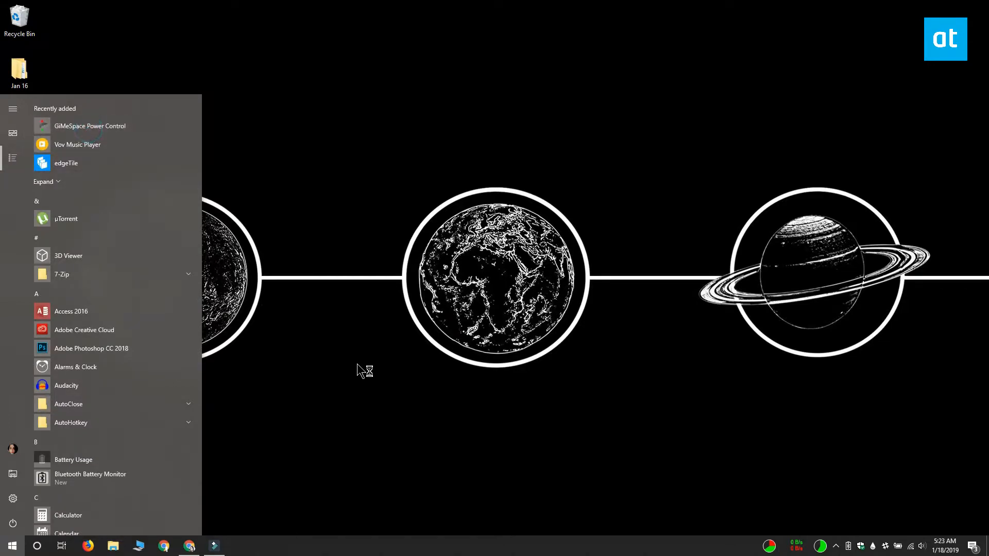
{"action": "left_click", "coordinate": [89, 125]}
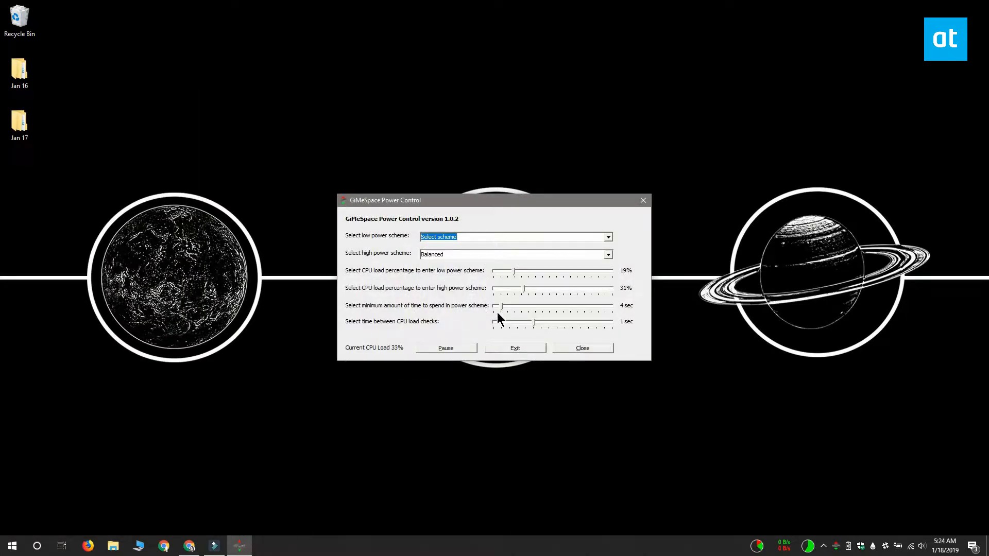
{"action": "mouse_move", "coordinate": [547, 286]}
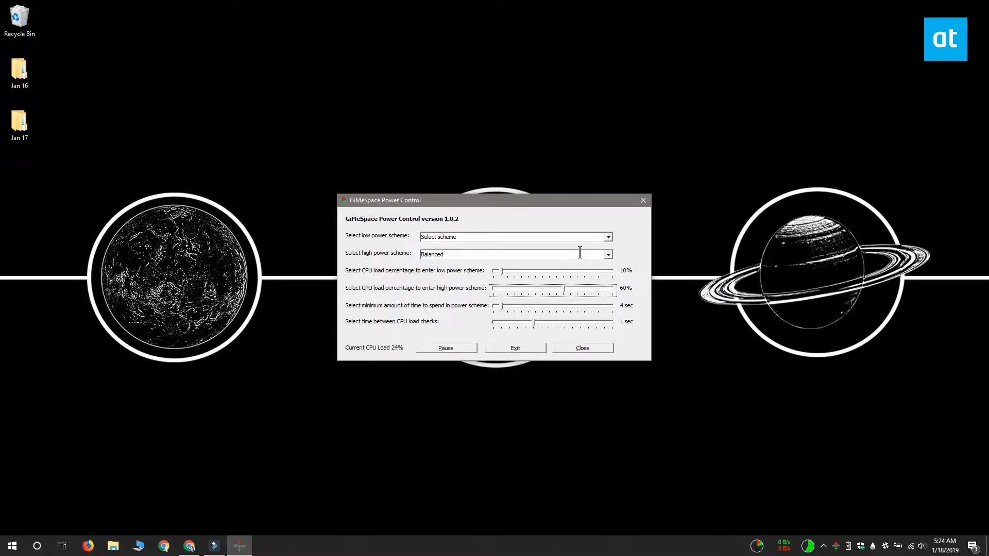
- Open the low power scheme choices after setting thresholds to 10% and 60%
{"action": "left_click", "coordinate": [607, 237]}
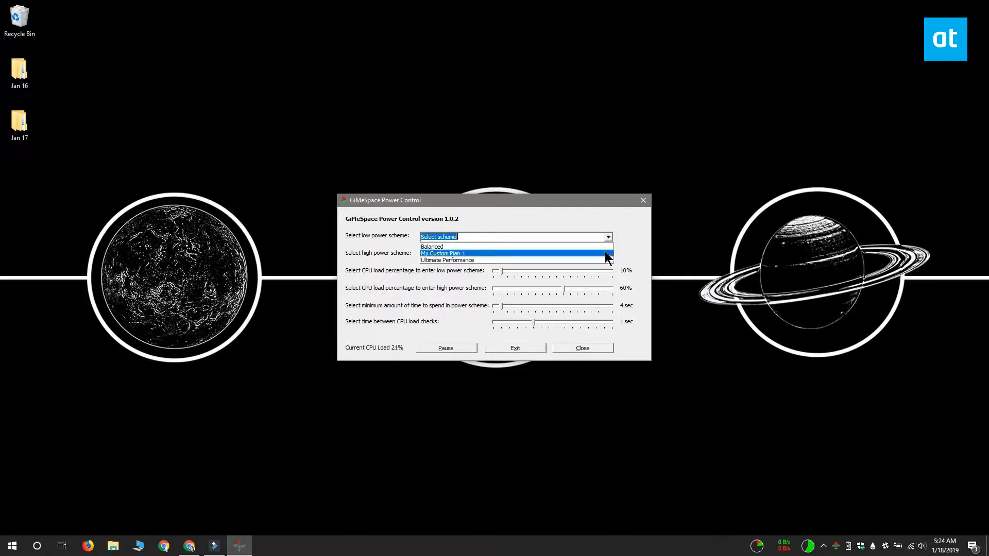
- Choose Balanced as the low power scheme
{"action": "left_click", "coordinate": [432, 246]}
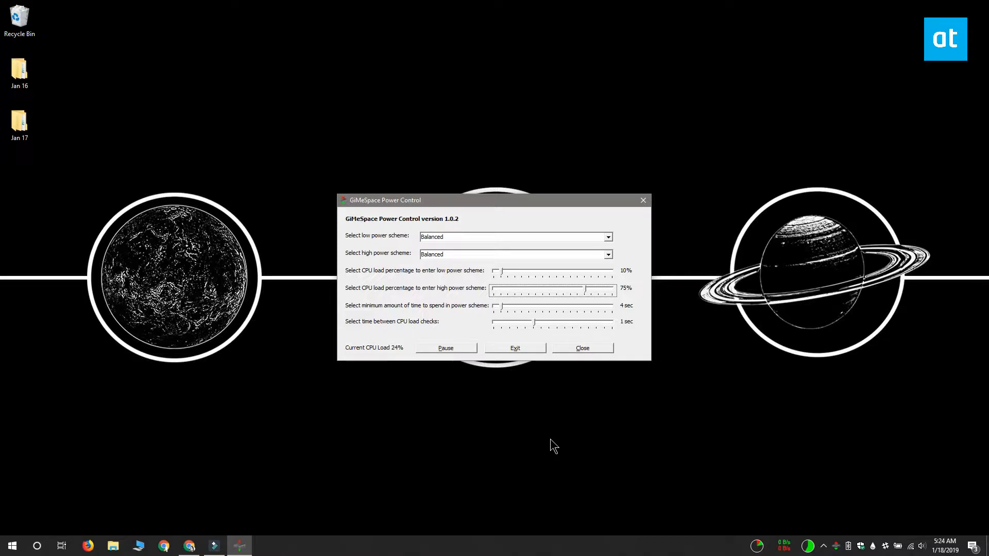
{"action": "mouse_move", "coordinate": [562, 332]}
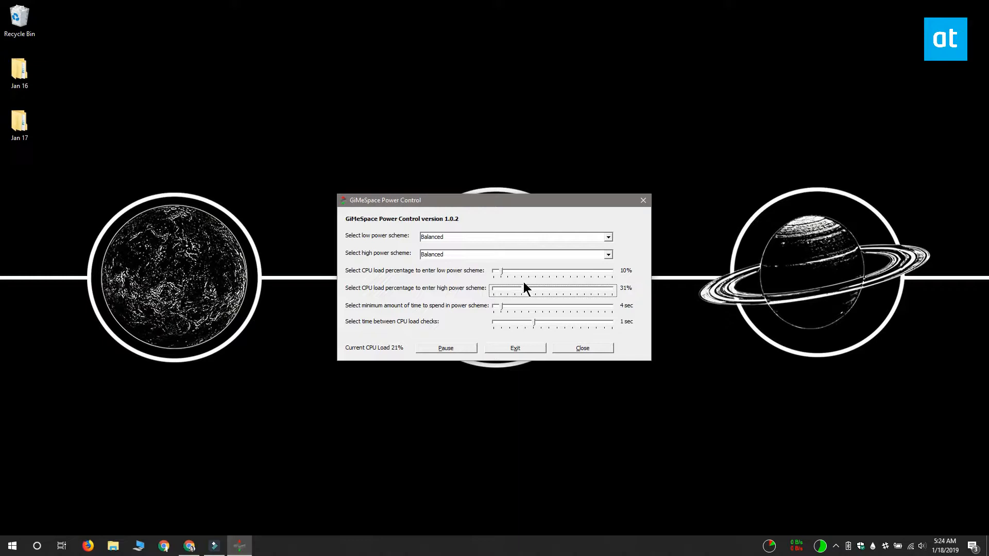
{"action": "mouse_move", "coordinate": [511, 252]}
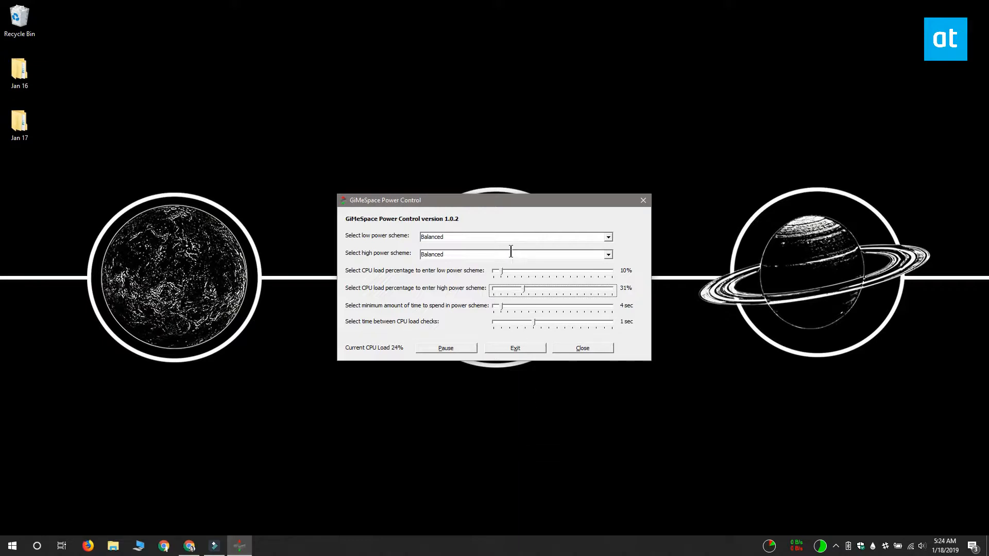
- Open the high power scheme choices to pick Ultimate Performance
{"action": "left_click", "coordinate": [607, 253]}
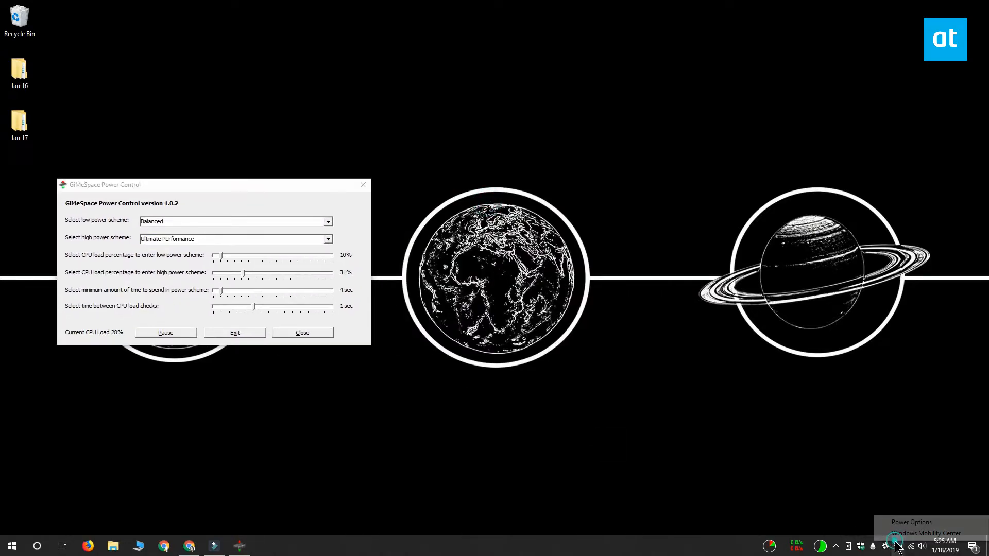
- Show the Power Options plan list with Balanced active from the battery tray menu
{"action": "left_click", "coordinate": [910, 522]}
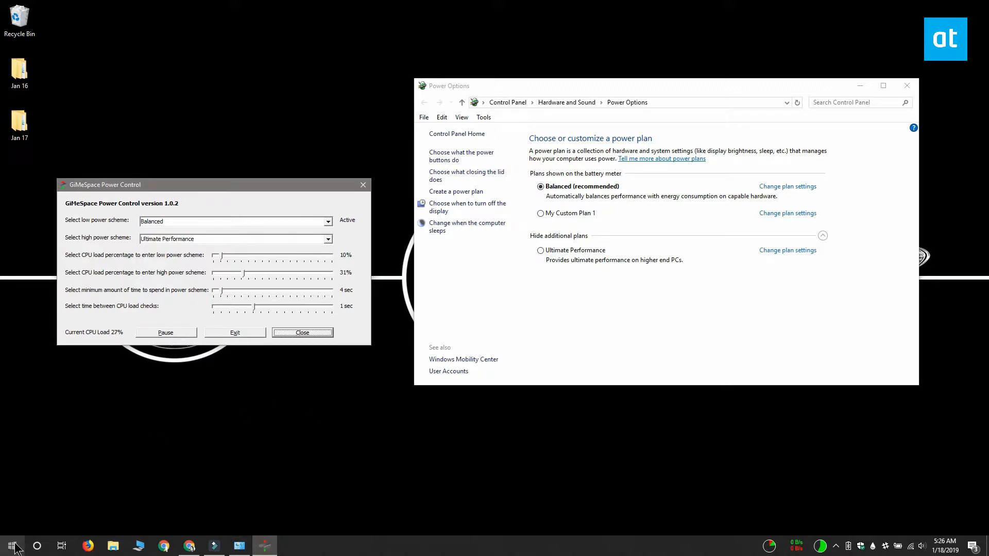
- Start launching a heavy app so the plan switches to Ultimate Performance
{"action": "left_click", "coordinate": [10, 546]}
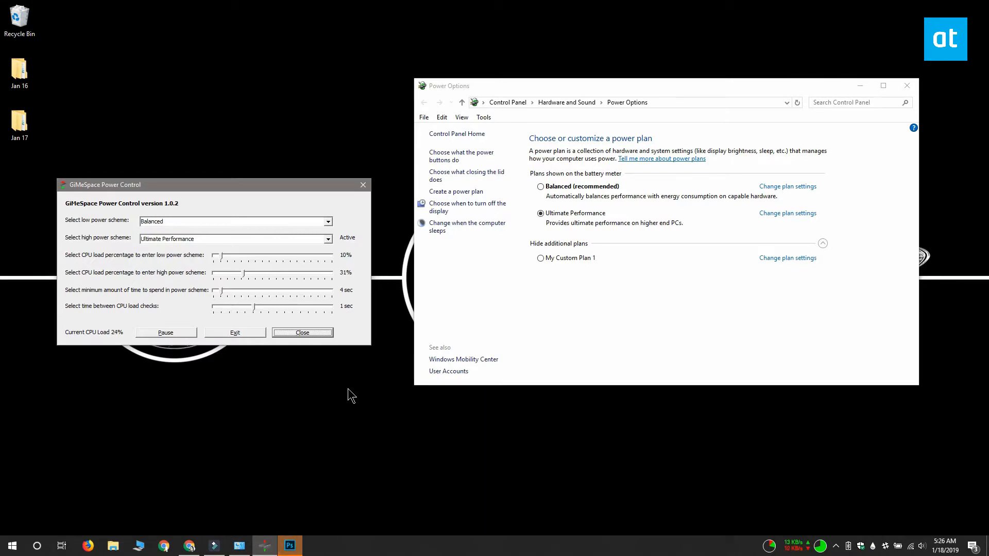
{"action": "mouse_move", "coordinate": [98, 471]}
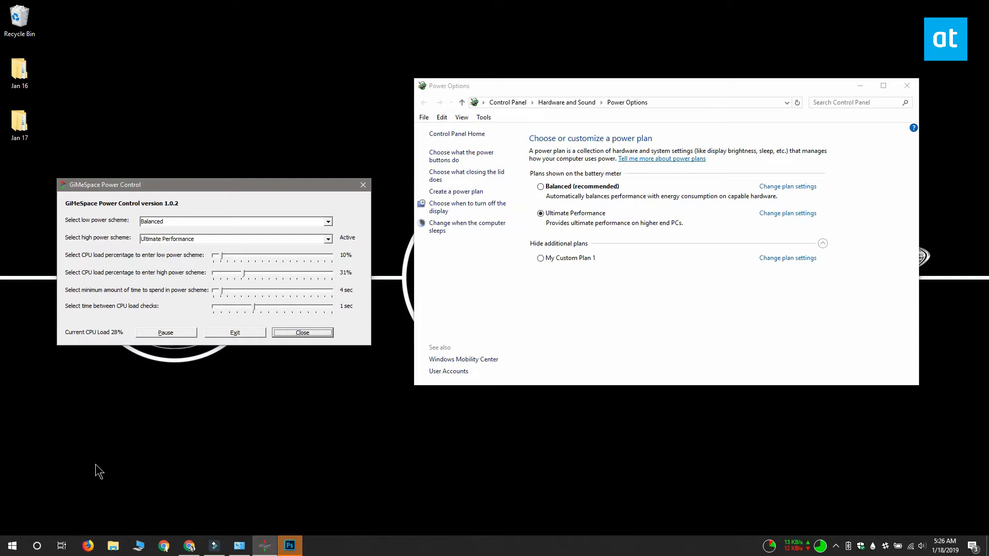